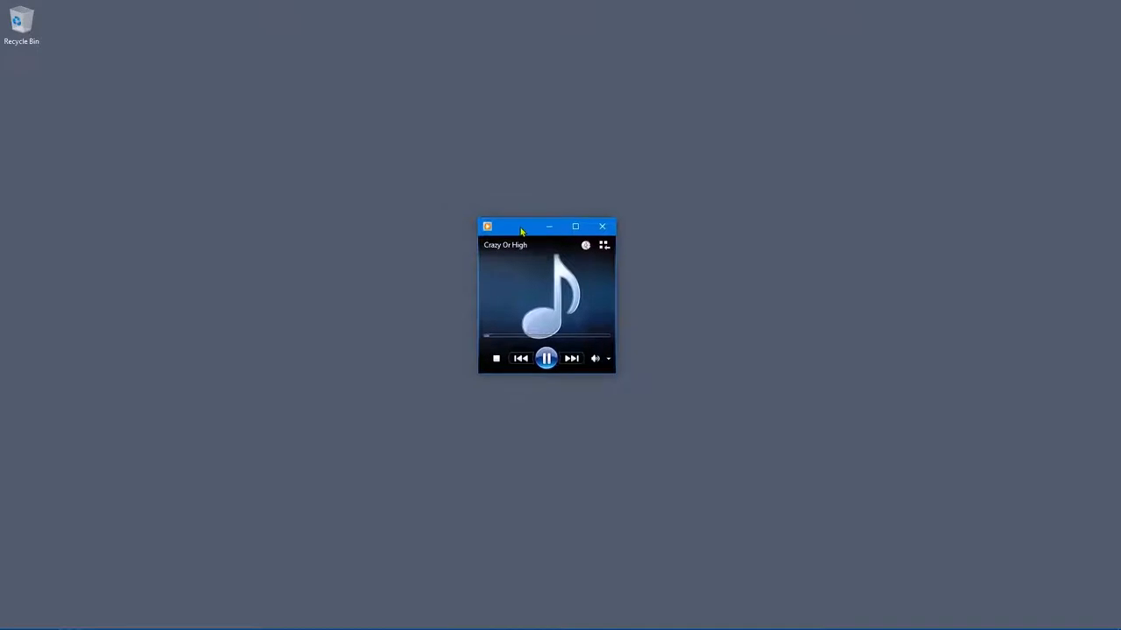
- Pause the playing track, close Windows Media Player, and open the Start menu
{"action": "left_click", "coordinate": [495, 358]}
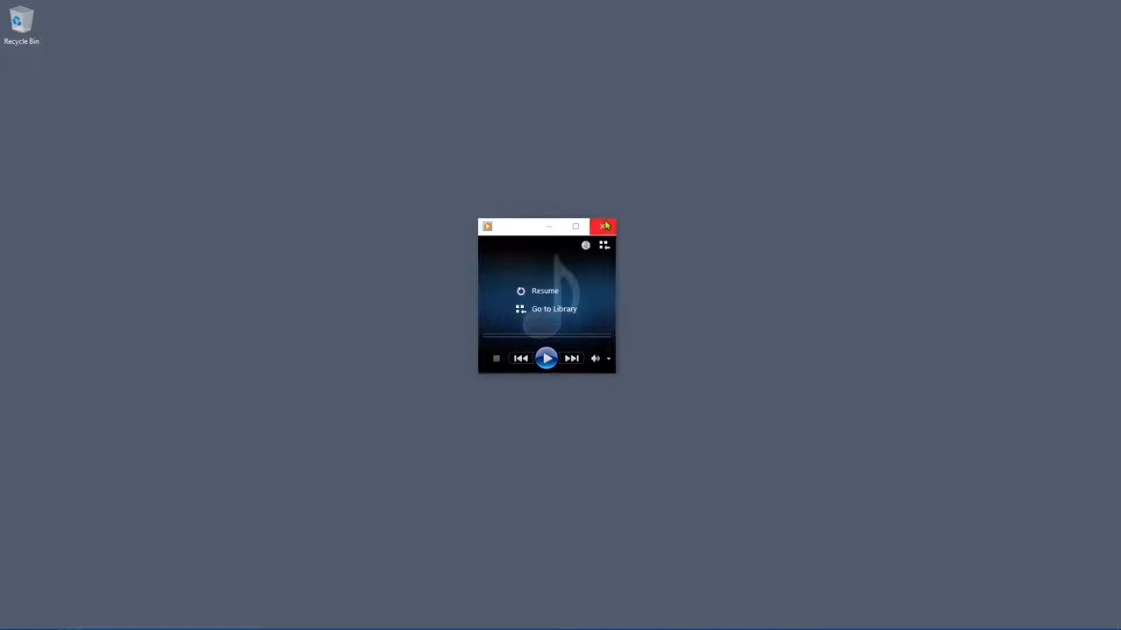
{"action": "left_click", "coordinate": [604, 226]}
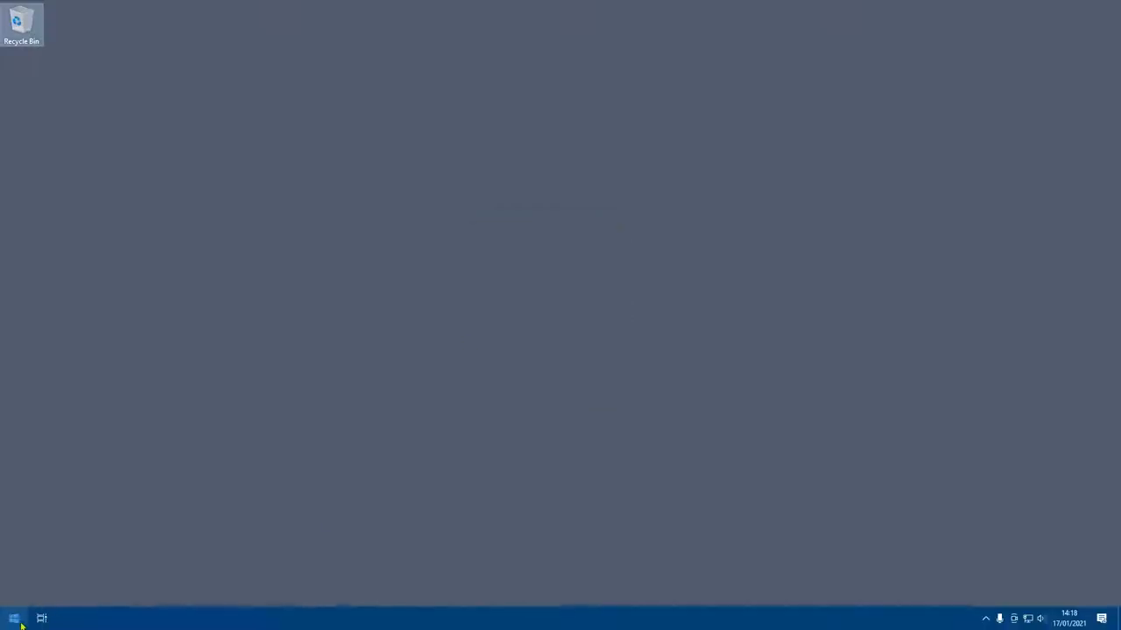
{"action": "left_click", "coordinate": [13, 618]}
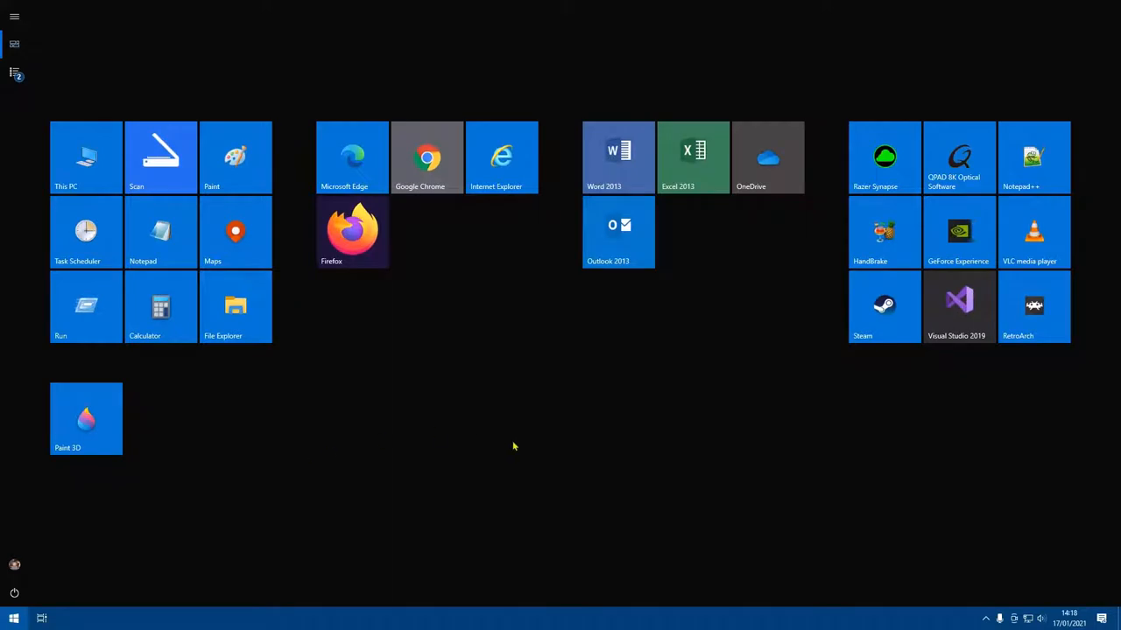
{"action": "mouse_move", "coordinate": [527, 447]}
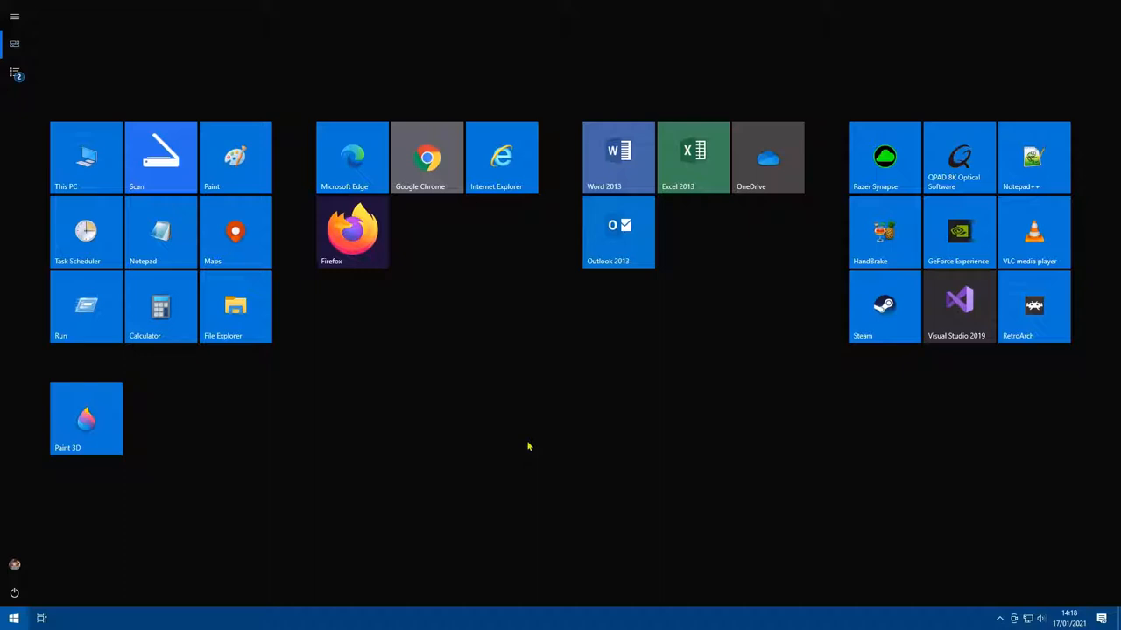
- Search the Start menu for 'wind' to find Windows Media Player
{"action": "type", "text": "wind"}
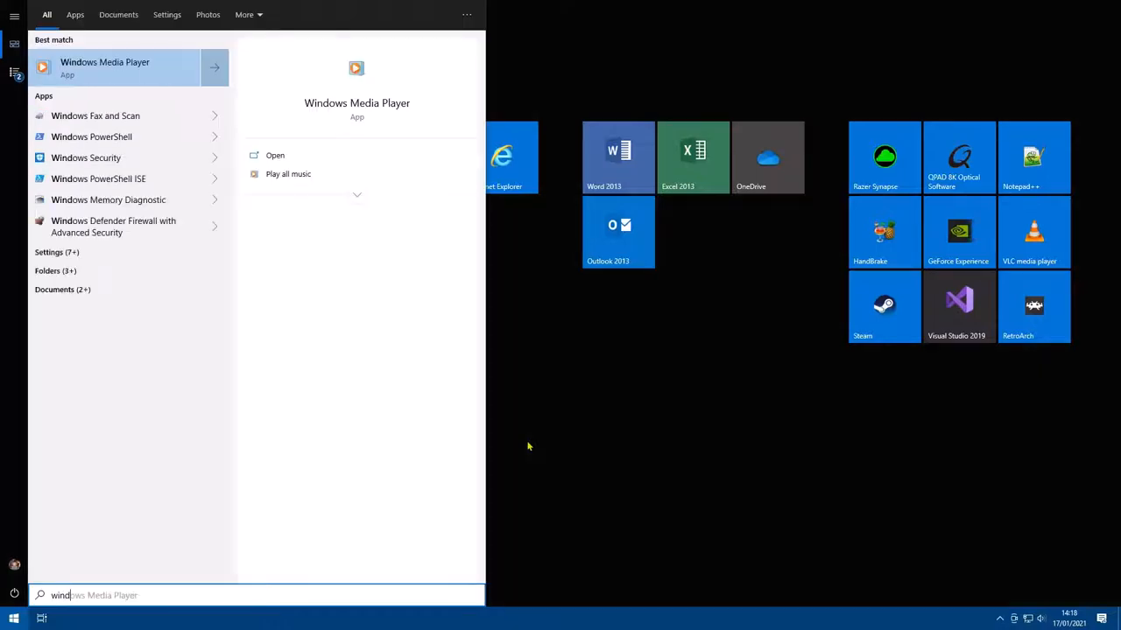
{"action": "mouse_move", "coordinate": [98, 80]}
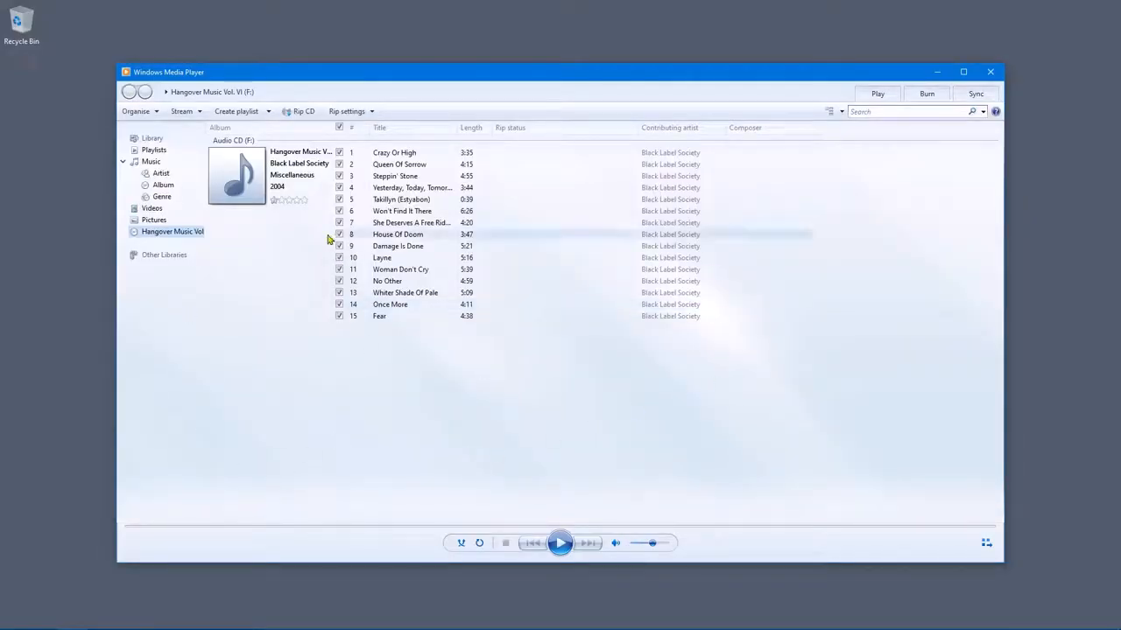
{"action": "mouse_move", "coordinate": [308, 353]}
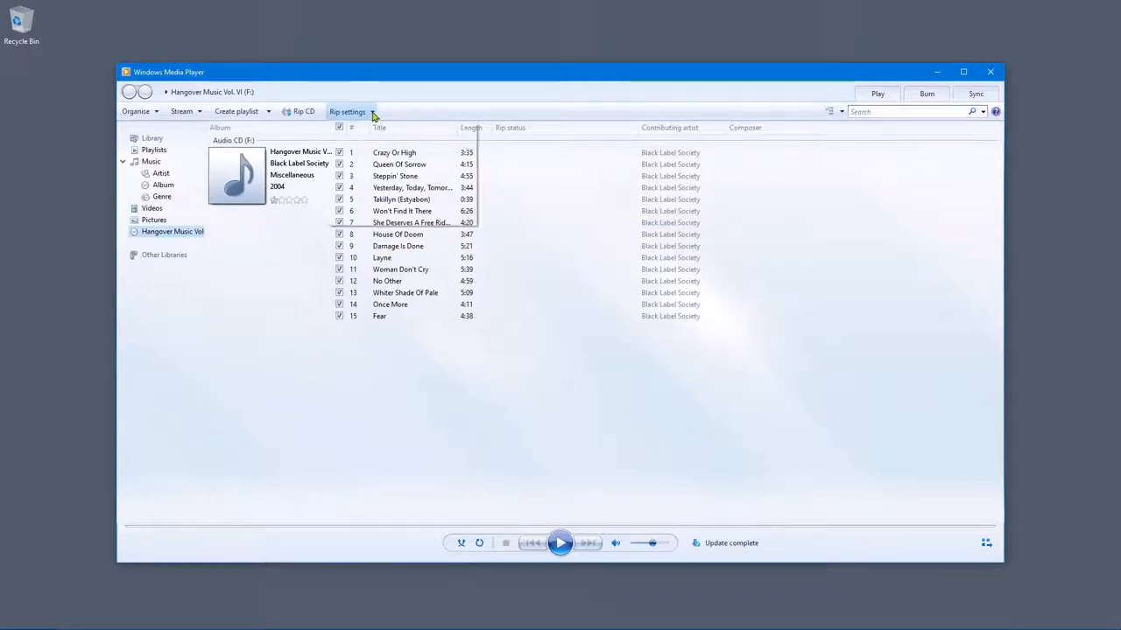
- Open the Rip settings menu to check the 320 Kbps audio quality
{"action": "left_click", "coordinate": [348, 111]}
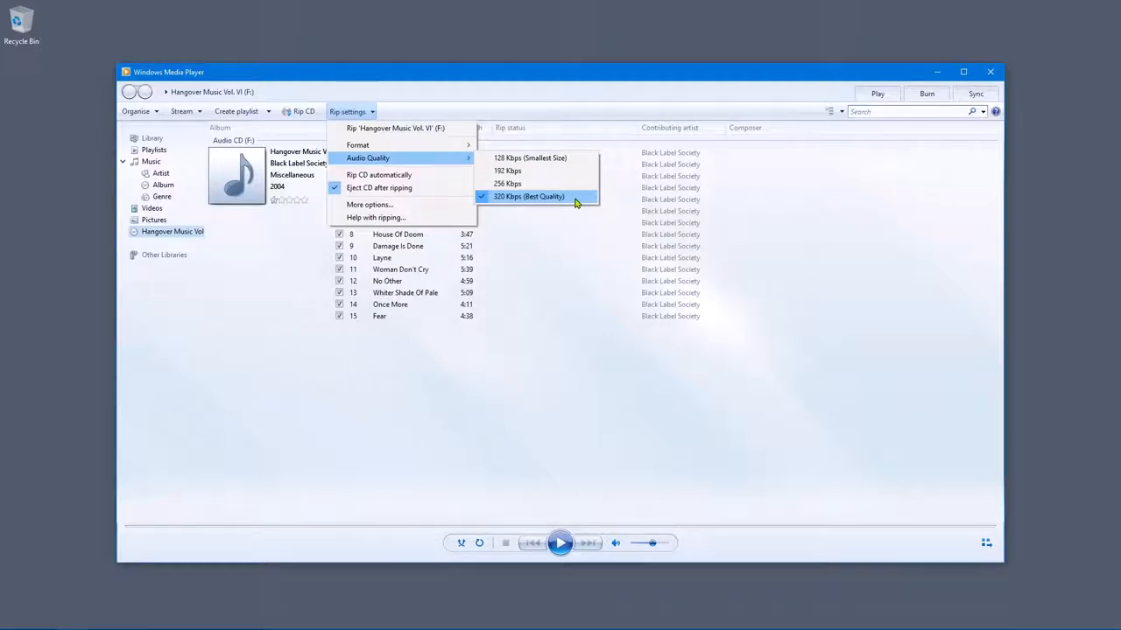
{"action": "mouse_move", "coordinate": [521, 162]}
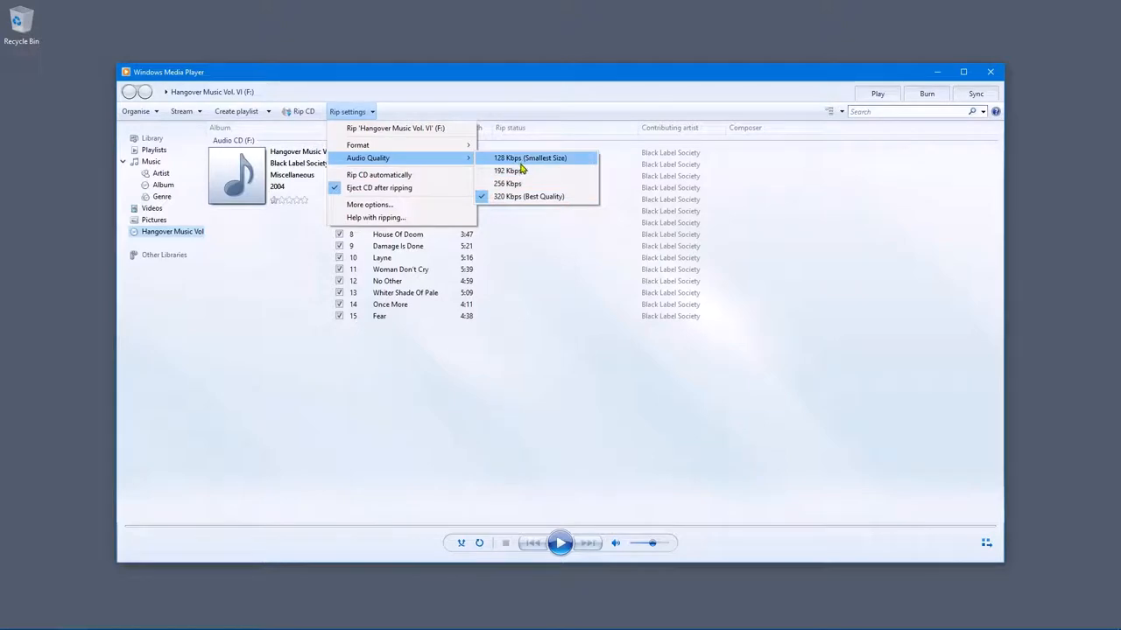
{"action": "mouse_move", "coordinate": [516, 184]}
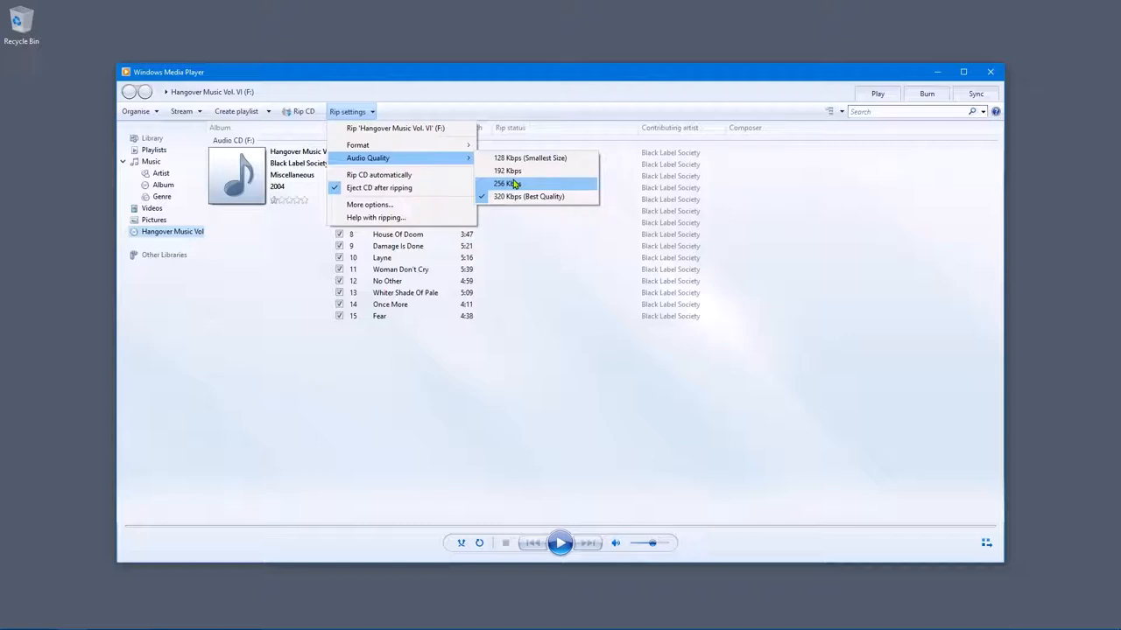
{"action": "mouse_move", "coordinate": [528, 196]}
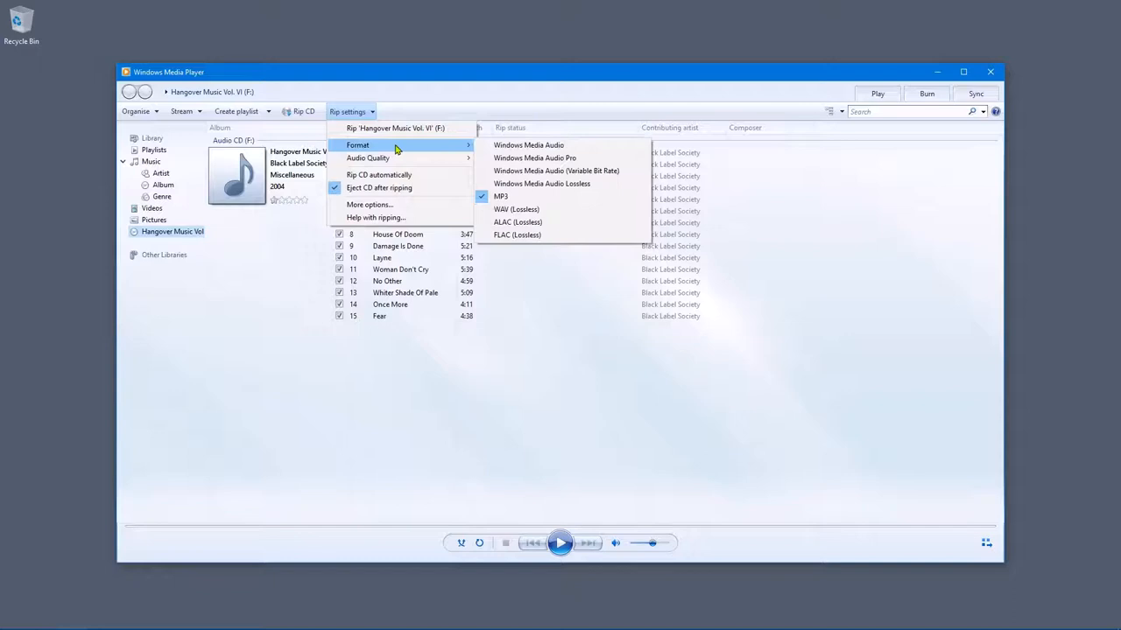
{"action": "mouse_move", "coordinate": [525, 196]}
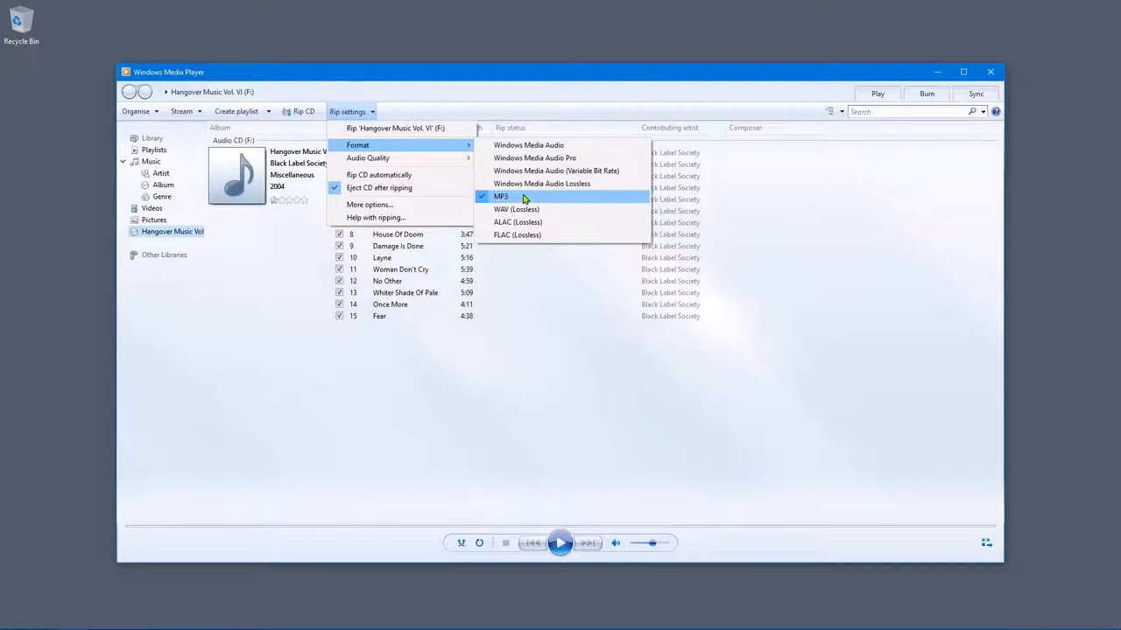
{"action": "mouse_move", "coordinate": [515, 196]}
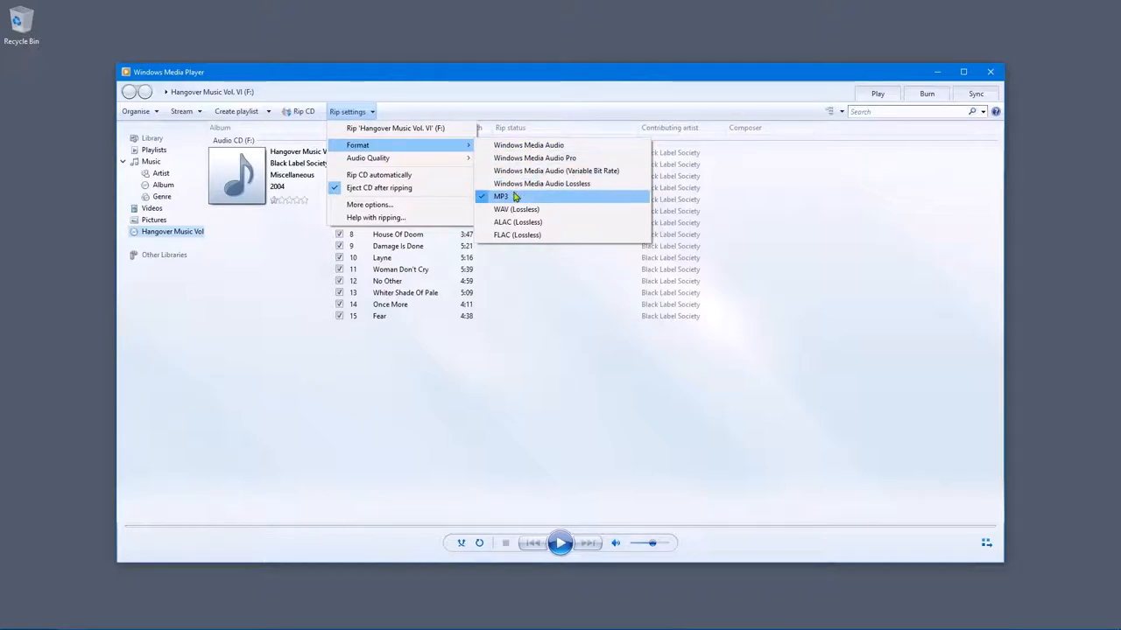
{"action": "mouse_move", "coordinate": [523, 198]}
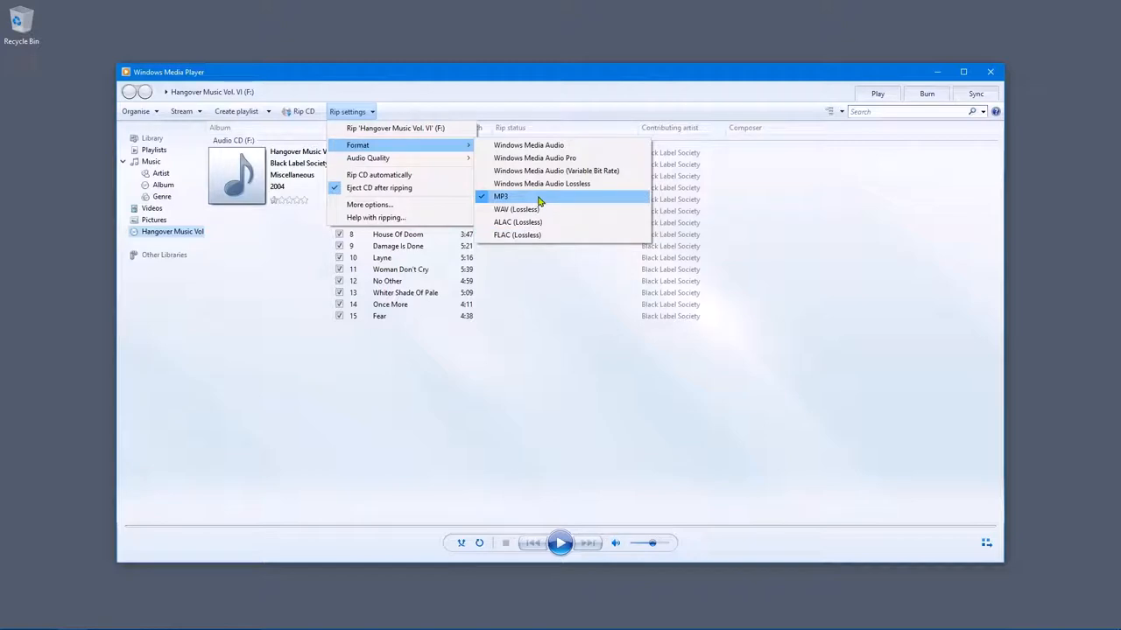
{"action": "mouse_move", "coordinate": [517, 209]}
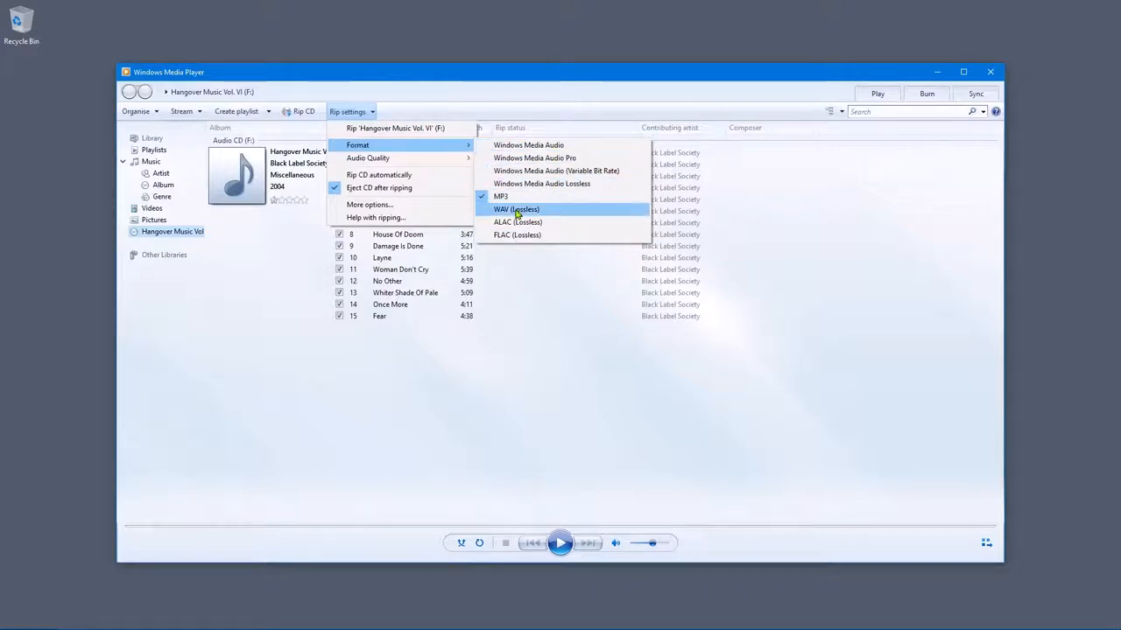
{"action": "mouse_move", "coordinate": [501, 196]}
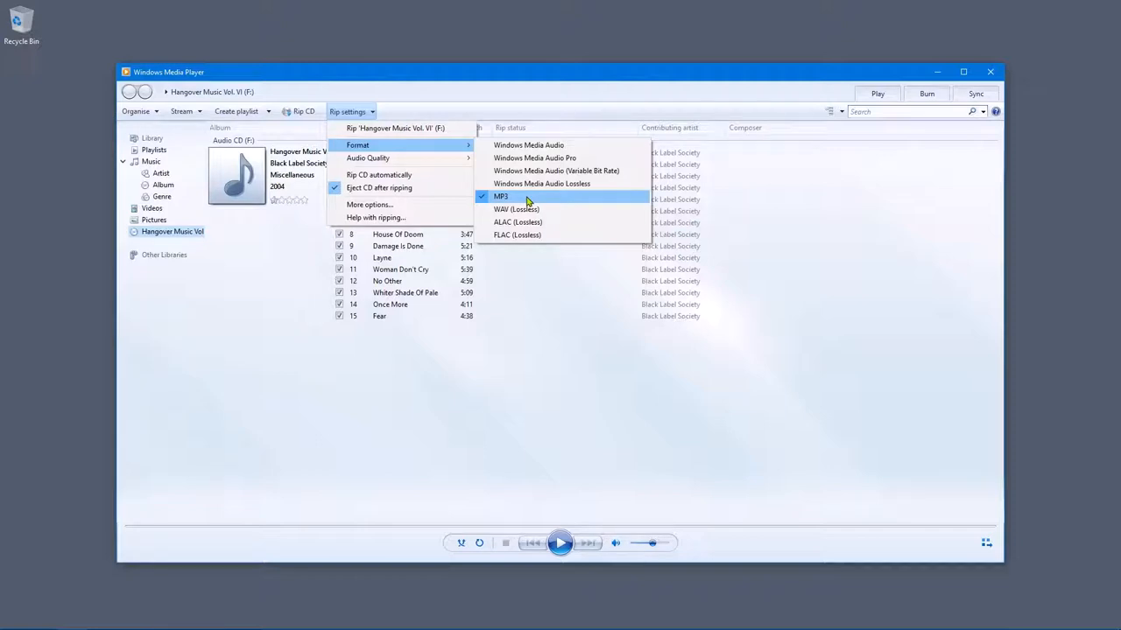
{"action": "mouse_move", "coordinate": [429, 379]}
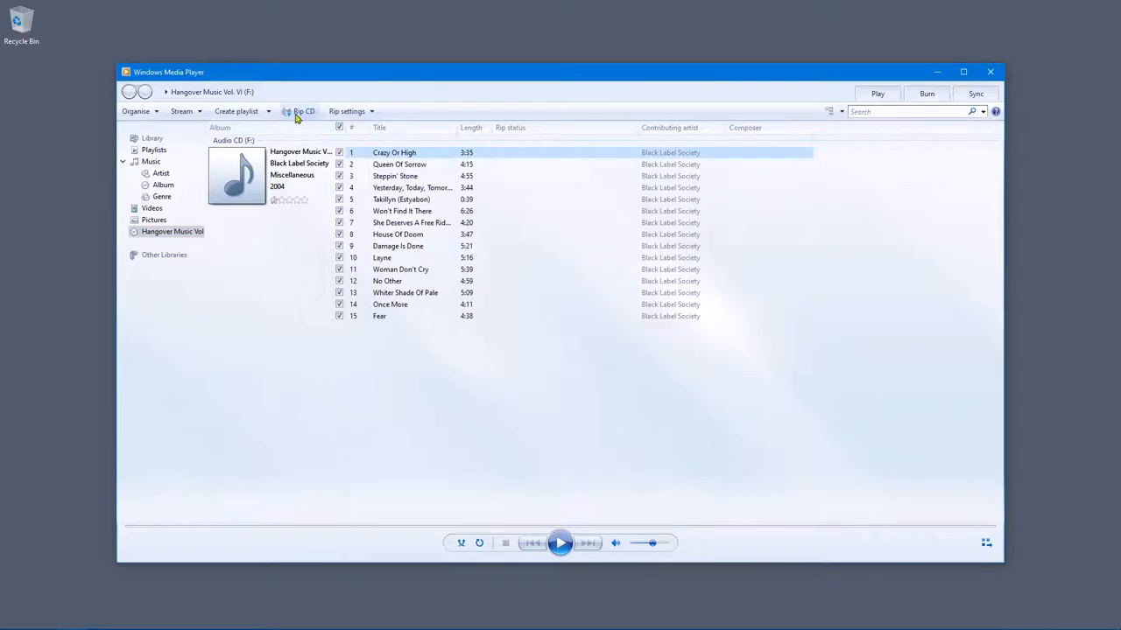
- Begin ripping the checked Hangover Music Vol. VI tracks with Rip CD
{"action": "left_click", "coordinate": [304, 111]}
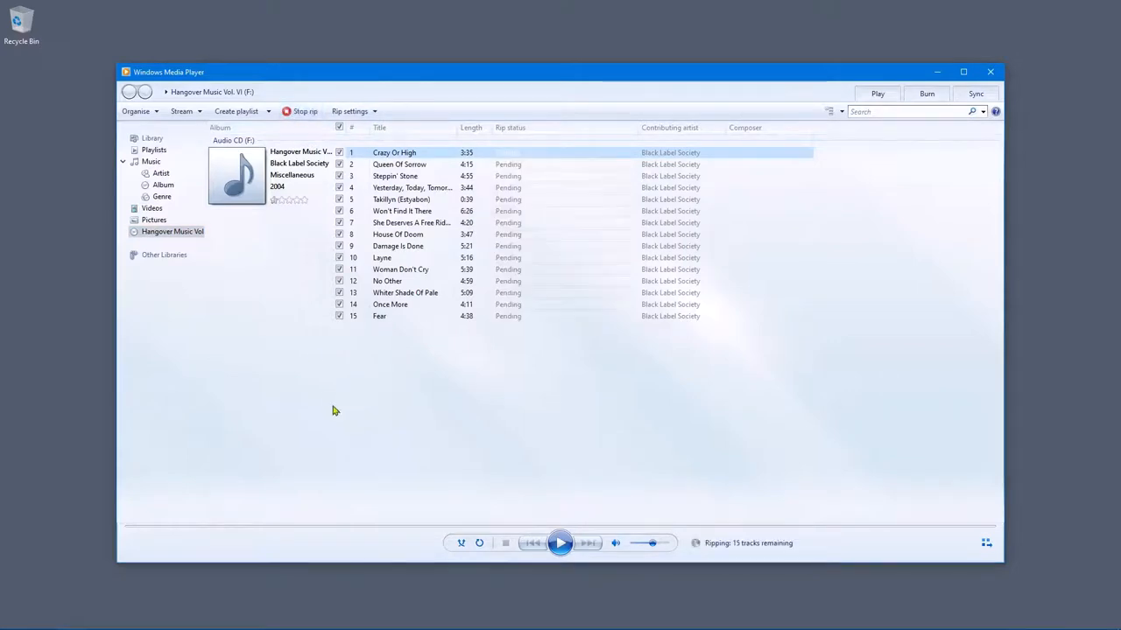
{"action": "mouse_move", "coordinate": [374, 410]}
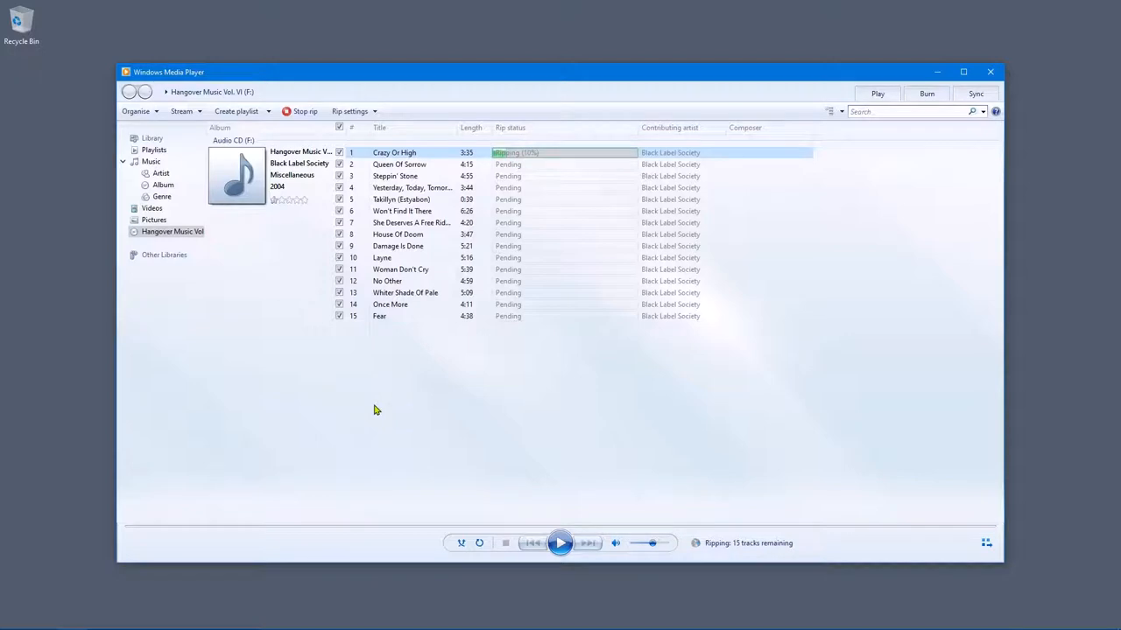
{"action": "mouse_move", "coordinate": [398, 375]}
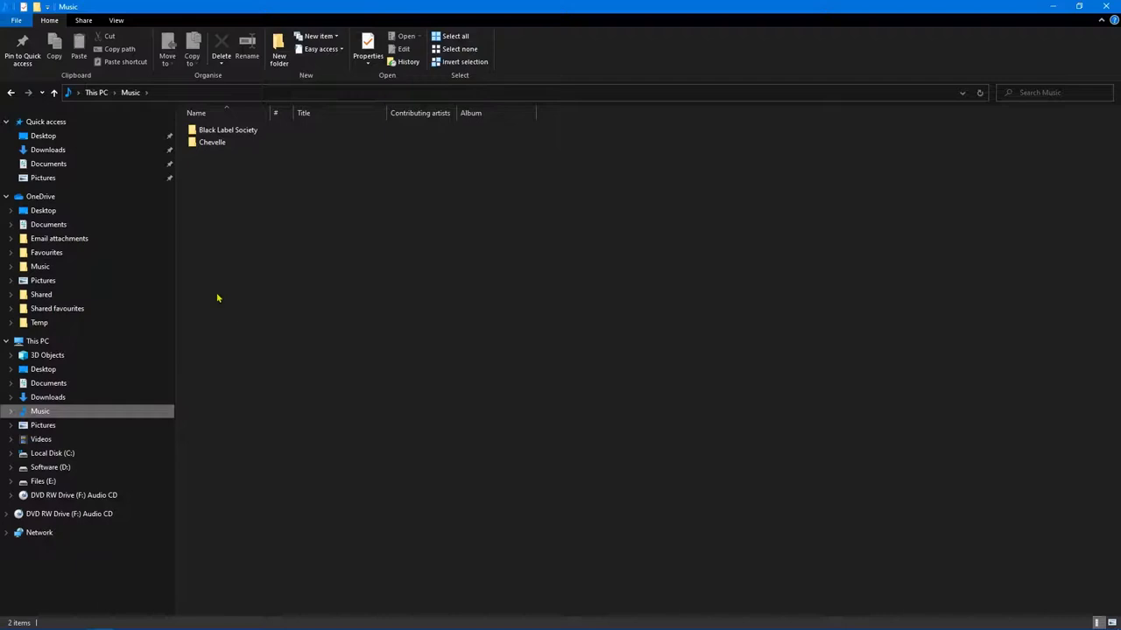
{"action": "mouse_move", "coordinate": [227, 130]}
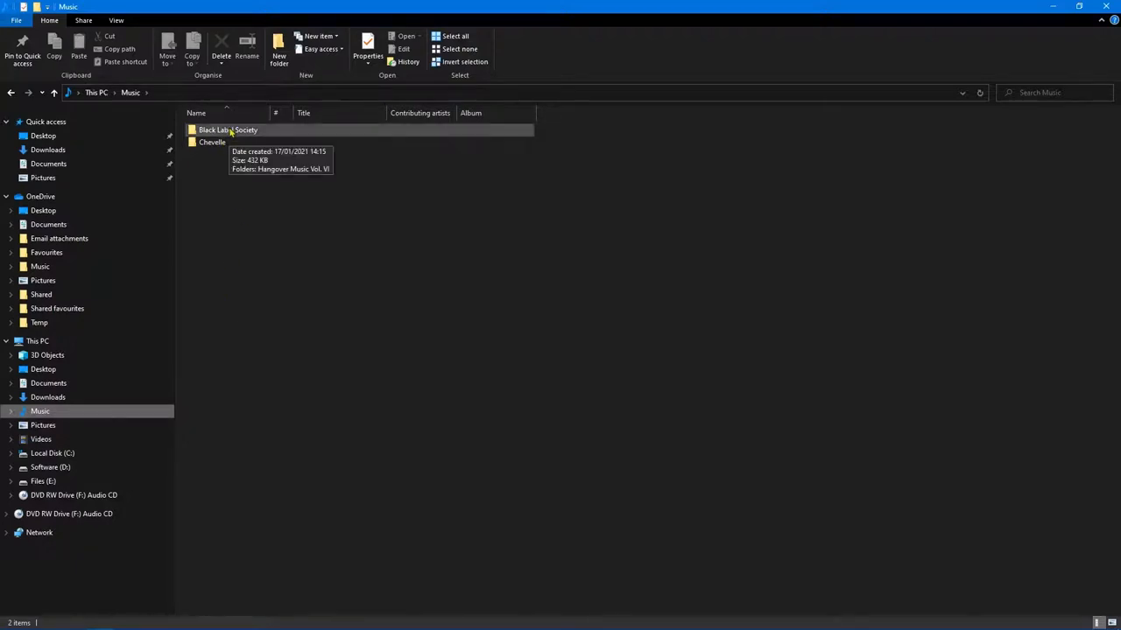
- Open Black Label Society > Hangover Music Vol. VI and open the first ripped MP3
{"action": "double_click", "coordinate": [228, 129]}
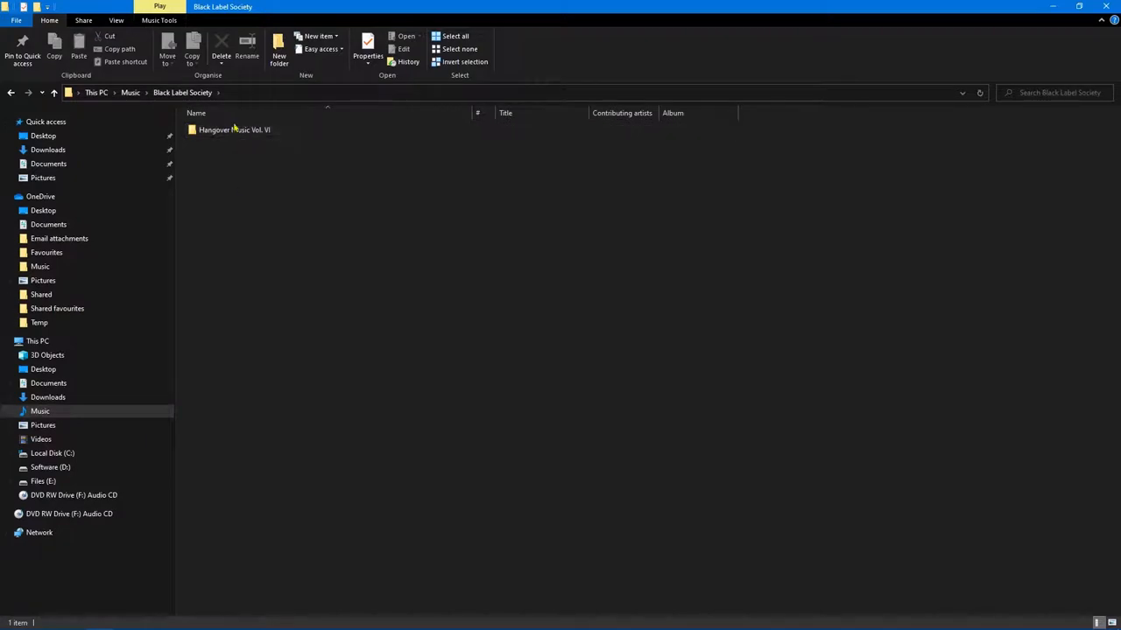
{"action": "double_click", "coordinate": [233, 130]}
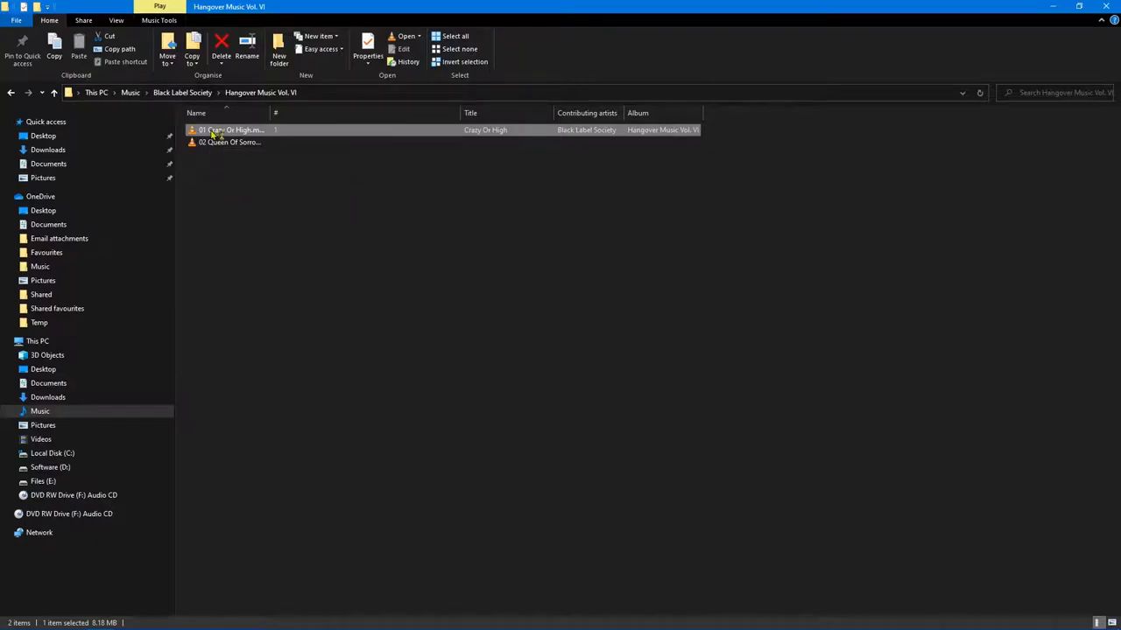
{"action": "double_click", "coordinate": [232, 129]}
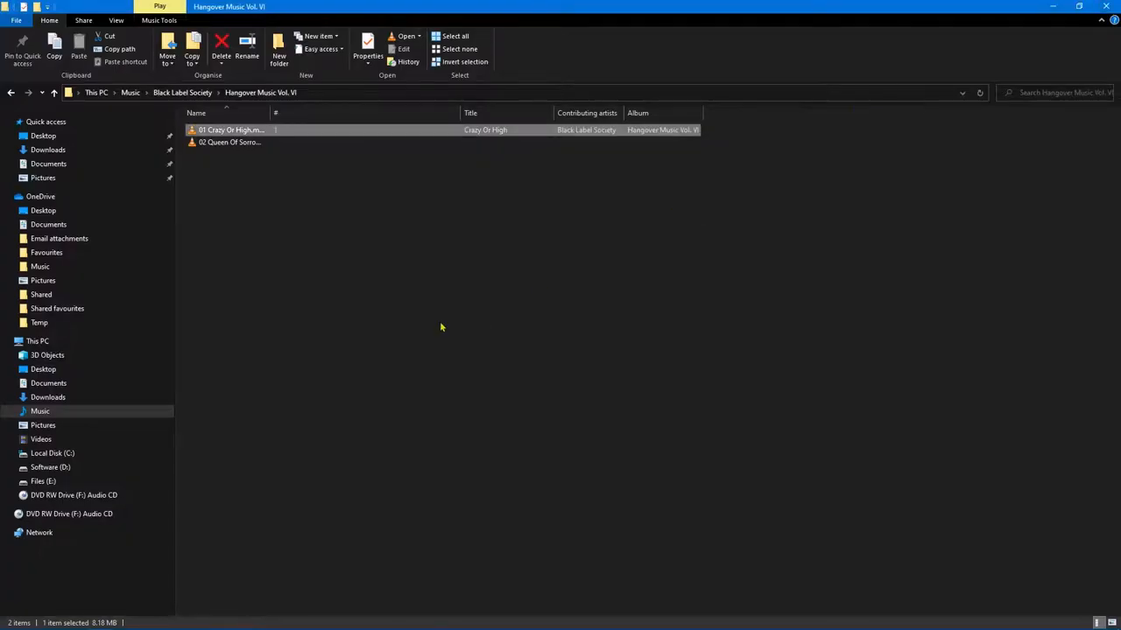
{"action": "left_click", "coordinate": [429, 277]}
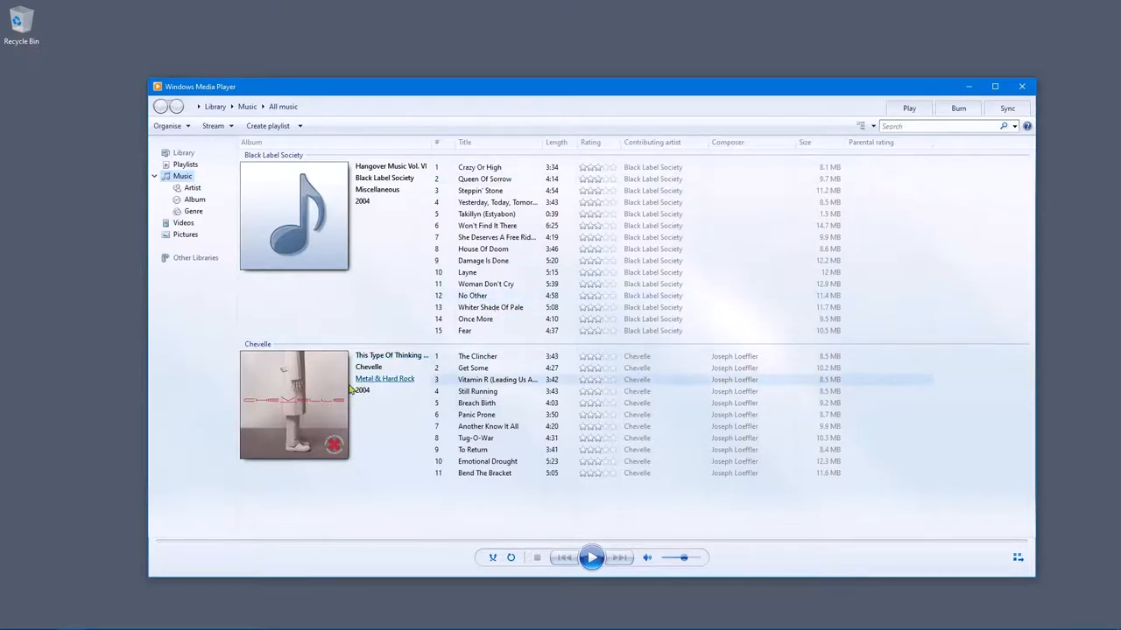
{"action": "mouse_move", "coordinate": [368, 383]}
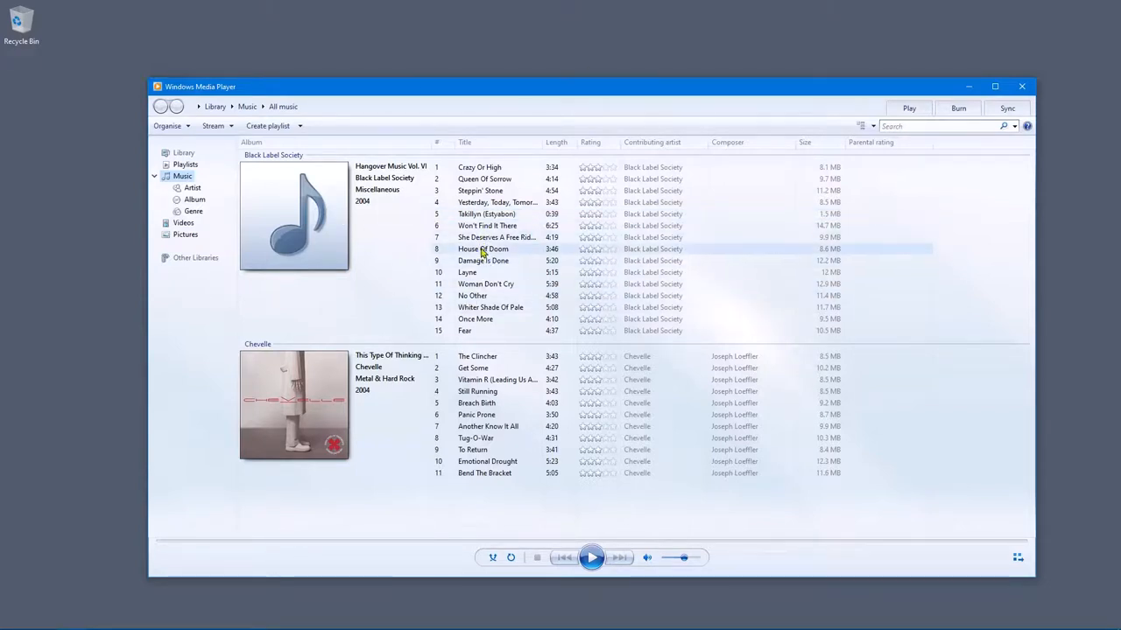
- Play track 8, House Of Doom, from Music > All music in the library
{"action": "double_click", "coordinate": [482, 248]}
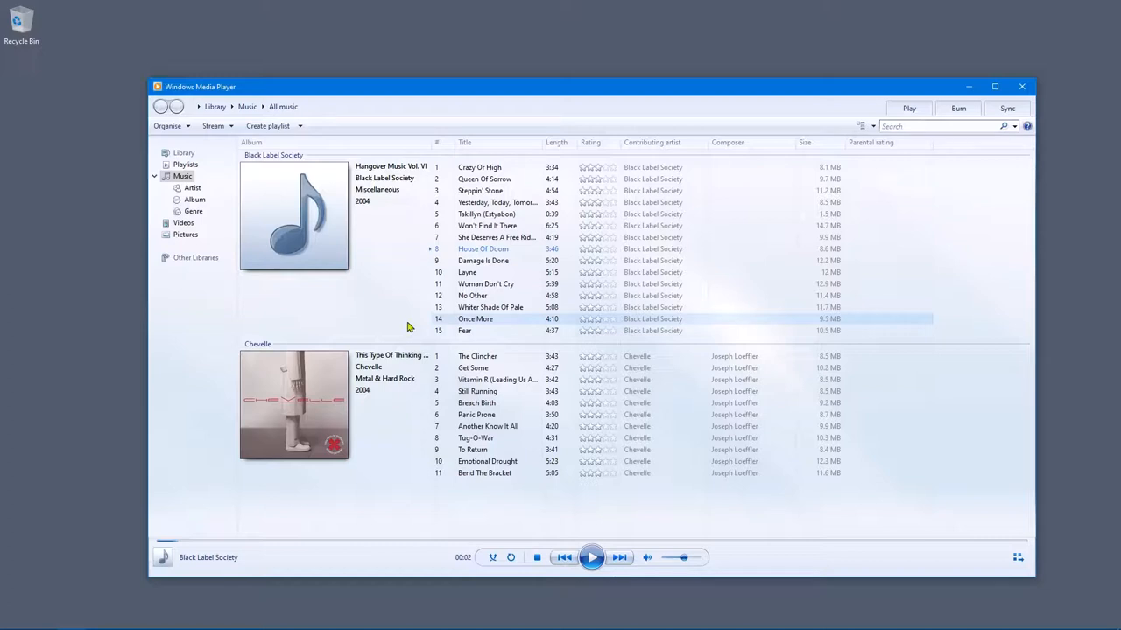
{"action": "mouse_move", "coordinate": [352, 278]}
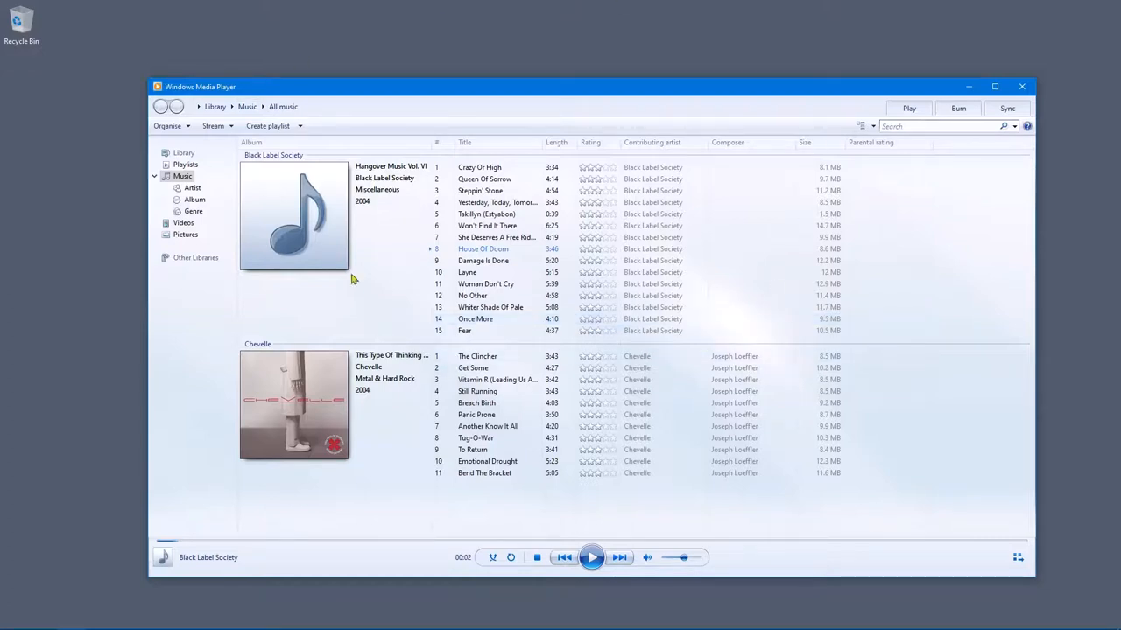
{"action": "mouse_move", "coordinate": [1022, 87]}
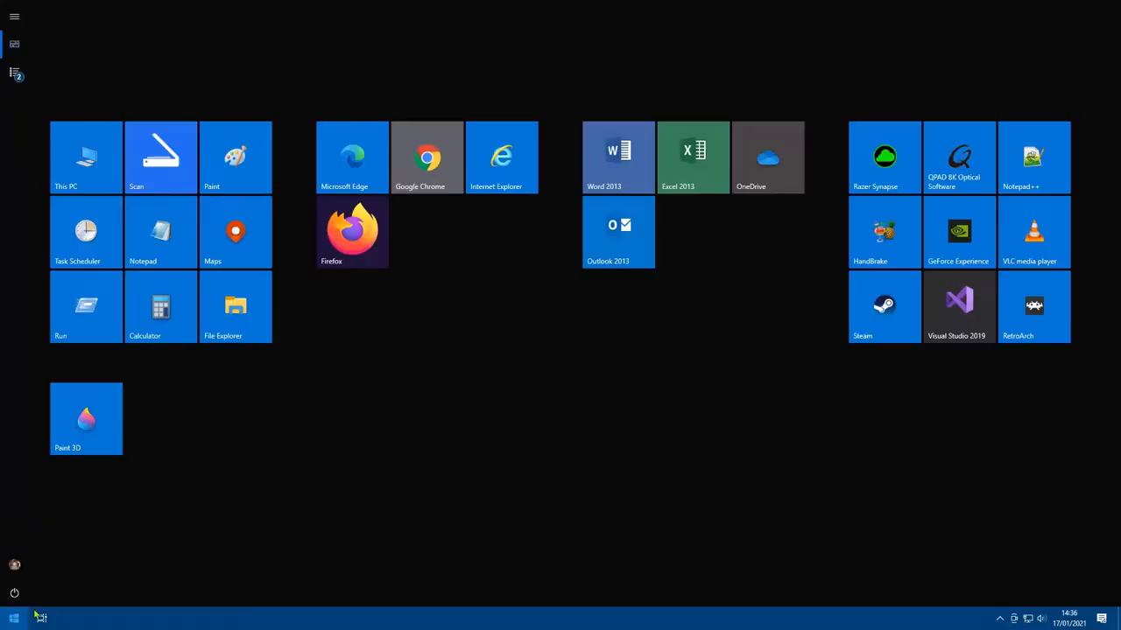
- Return to File Explorer, open Black Label Society, and select 01 Crazy Or High.mp3
{"action": "left_click", "coordinate": [236, 307]}
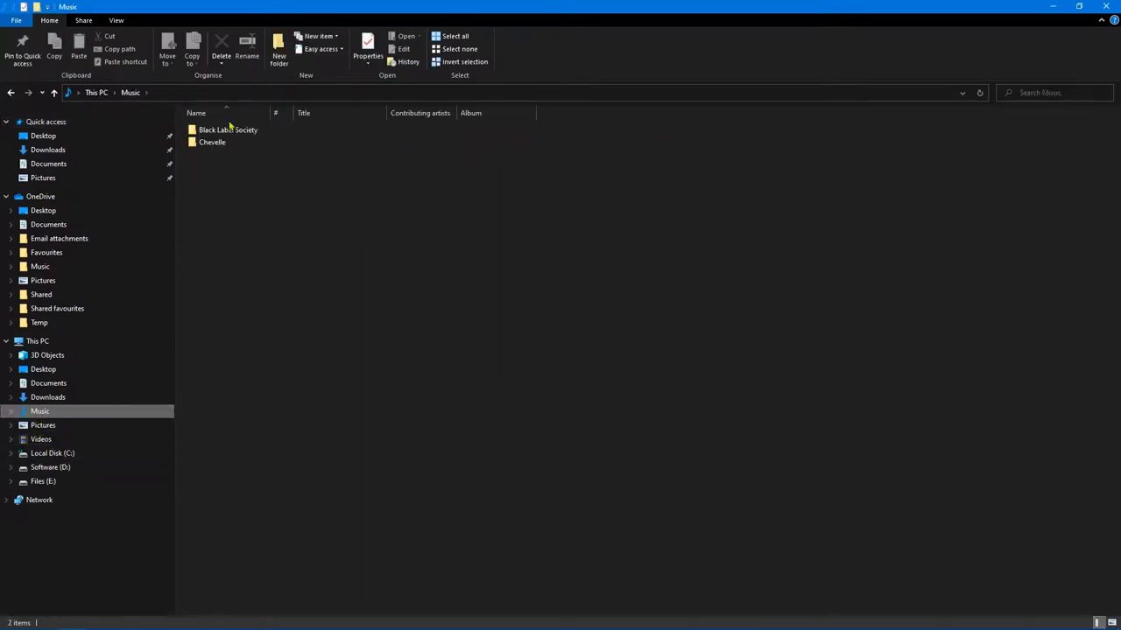
{"action": "double_click", "coordinate": [227, 129]}
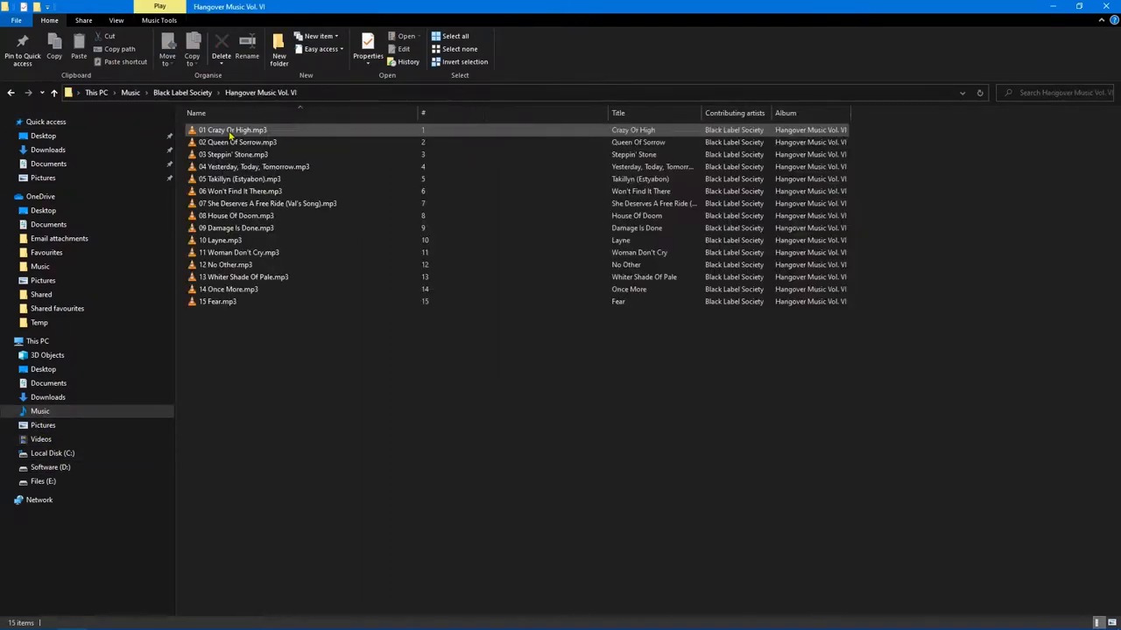
{"action": "left_click", "coordinate": [330, 377]}
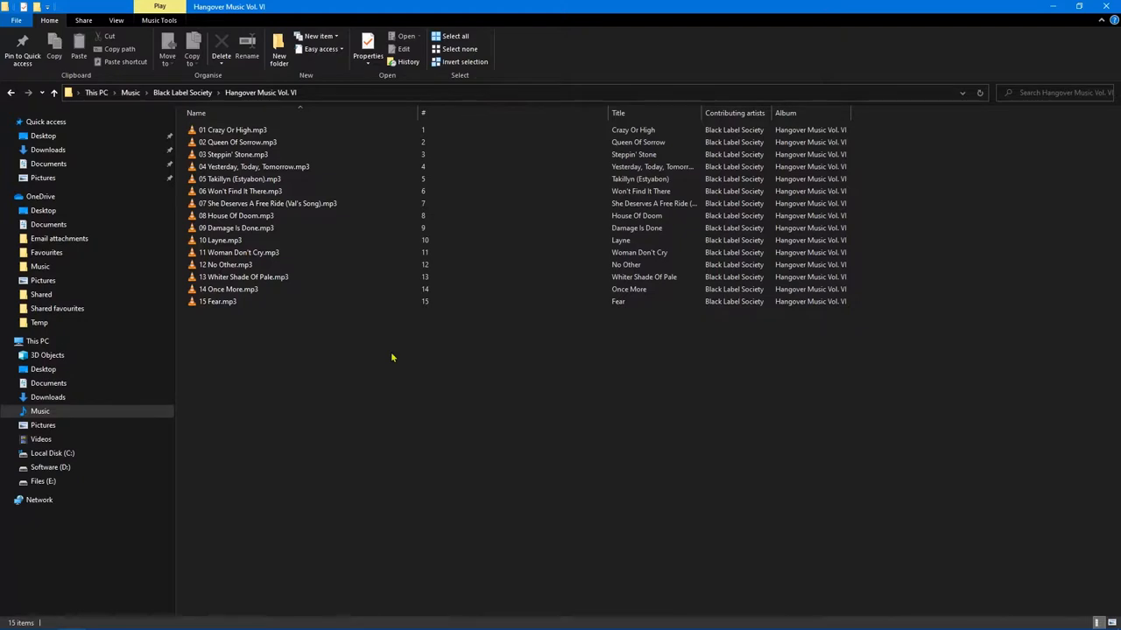
{"action": "right_click", "coordinate": [237, 215]}
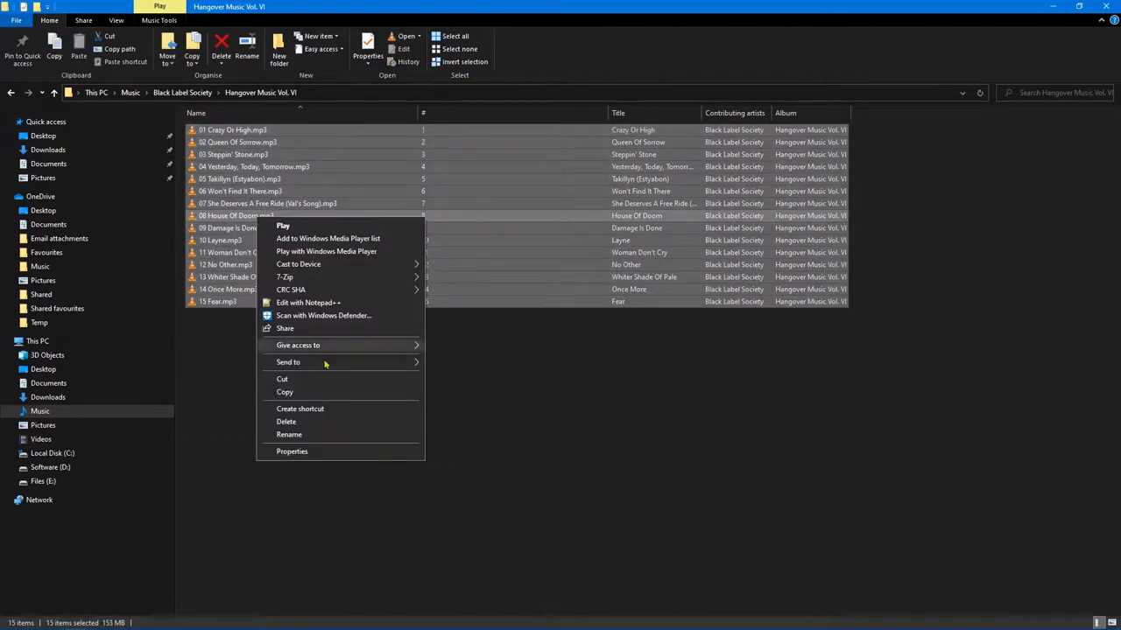
{"action": "left_click", "coordinate": [424, 425]}
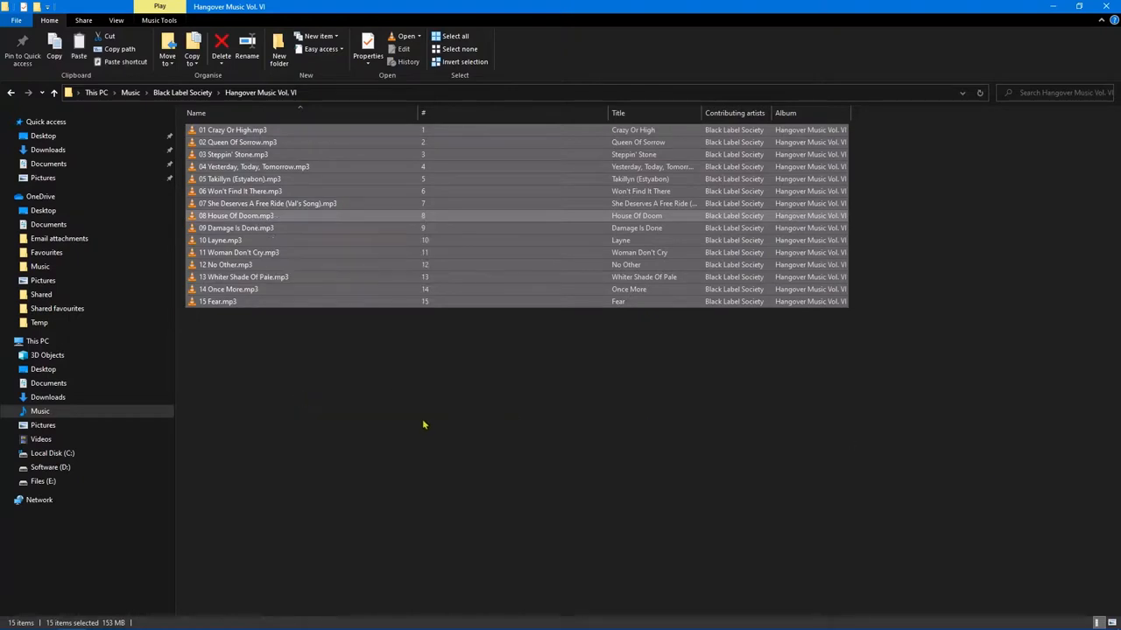
{"action": "left_click", "coordinate": [391, 405]}
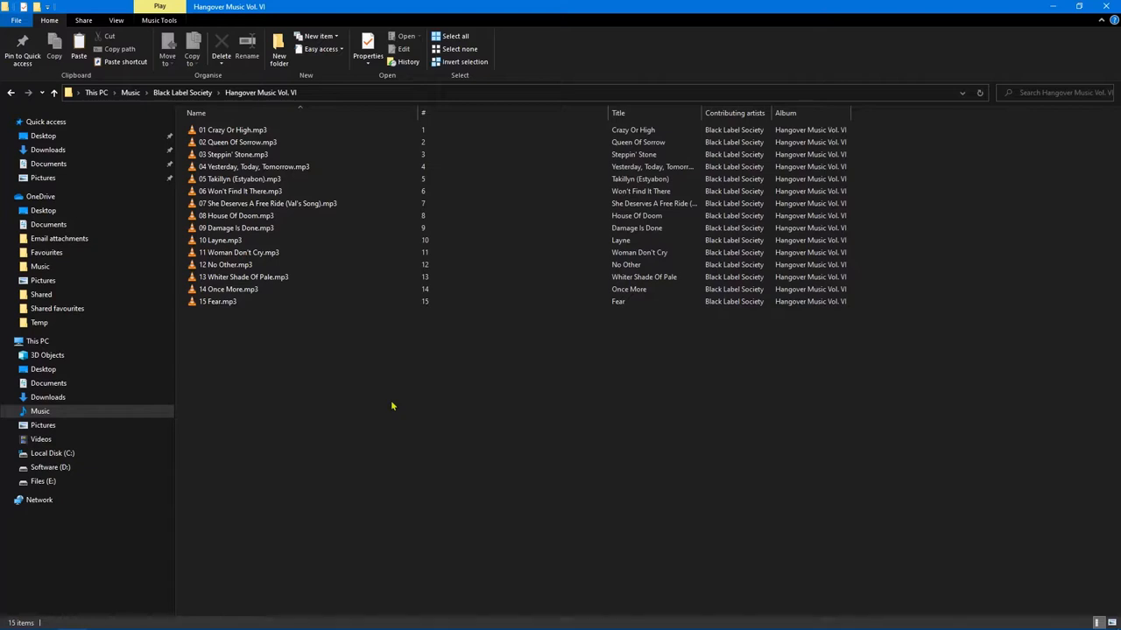
{"action": "mouse_move", "coordinate": [267, 375]}
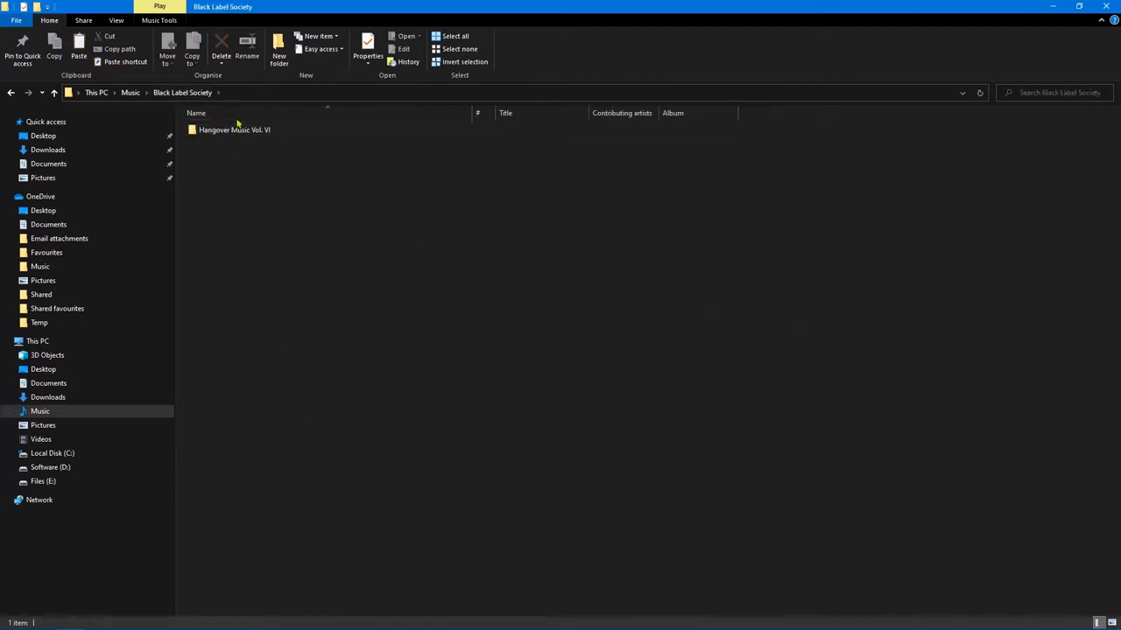
{"action": "double_click", "coordinate": [233, 129]}
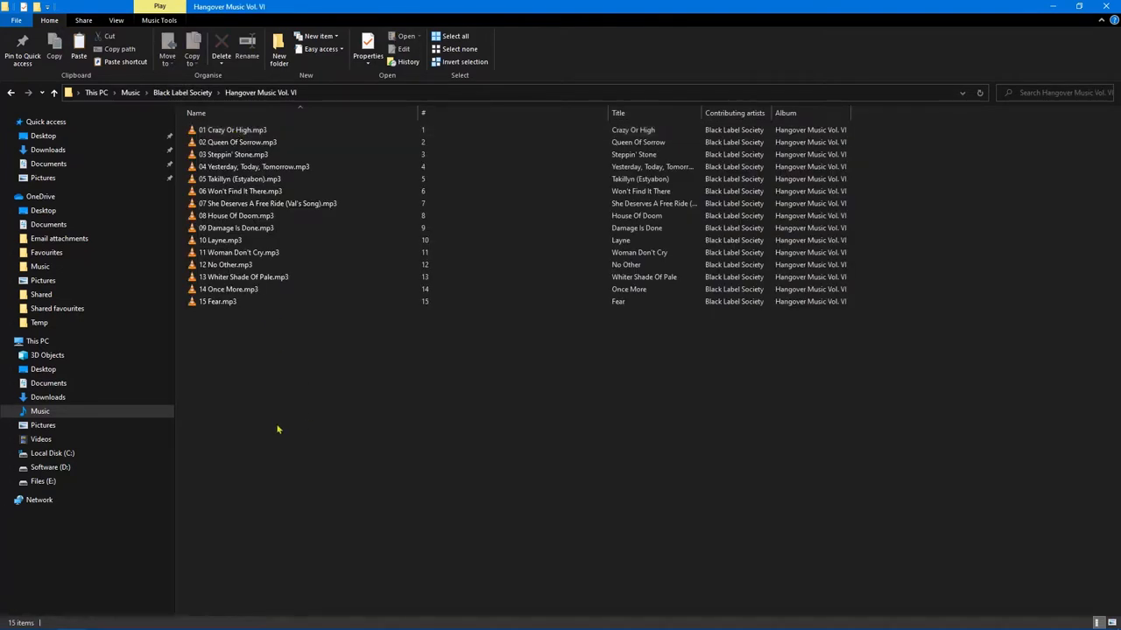
{"action": "mouse_move", "coordinate": [286, 361]}
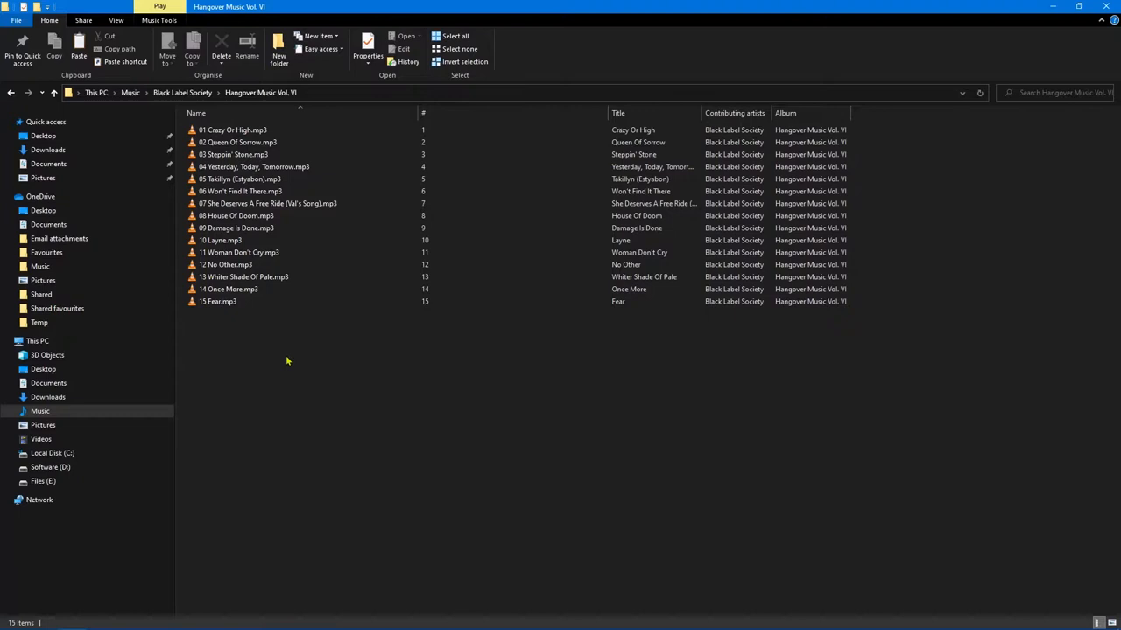